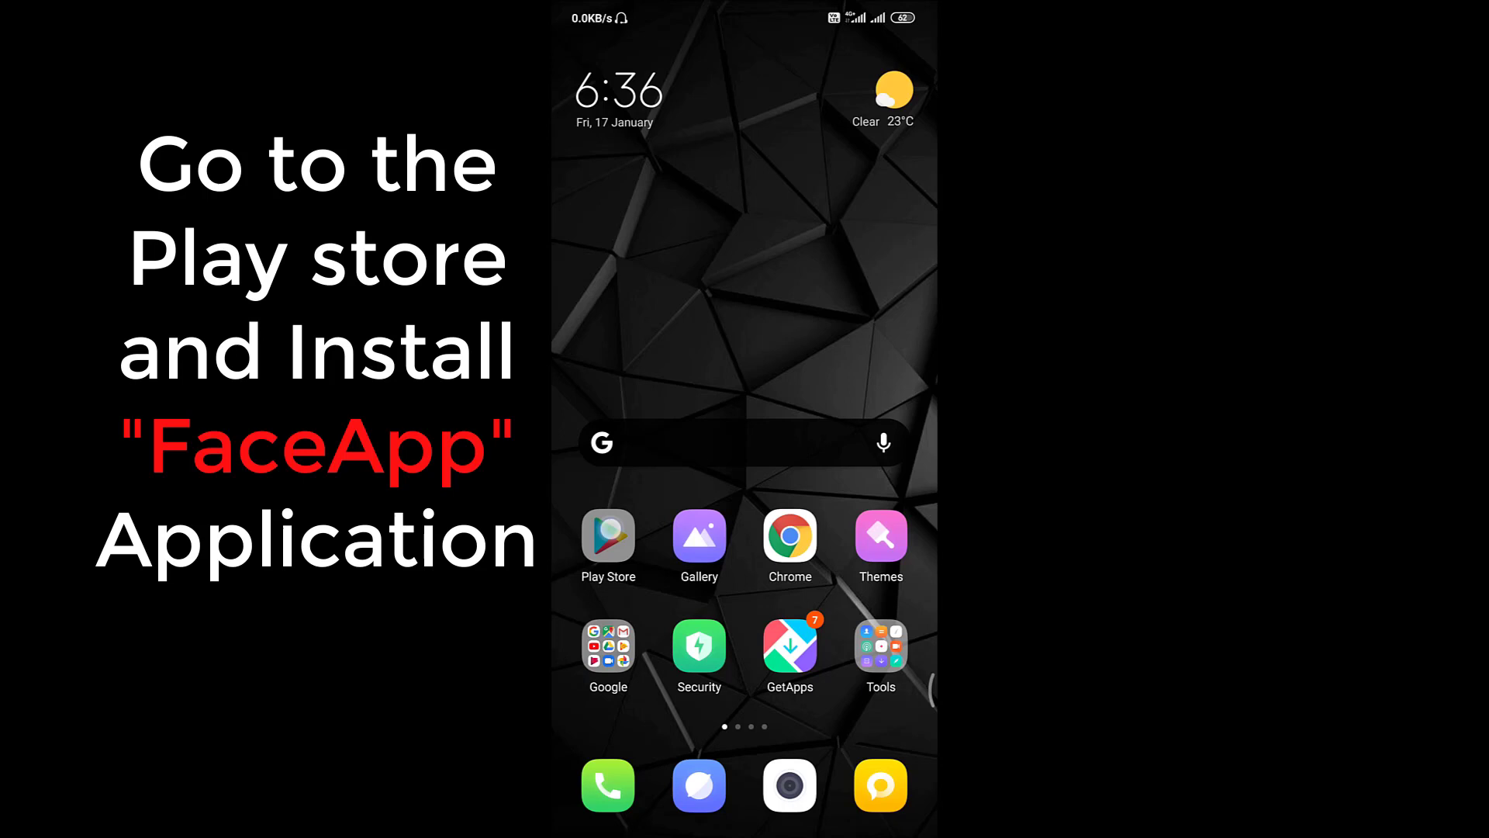
# Search the Play Store for 'fac' and pick the 'faceapp' suggestion to show FaceApp - AI Face Editor.
pyautogui.click(606, 536)
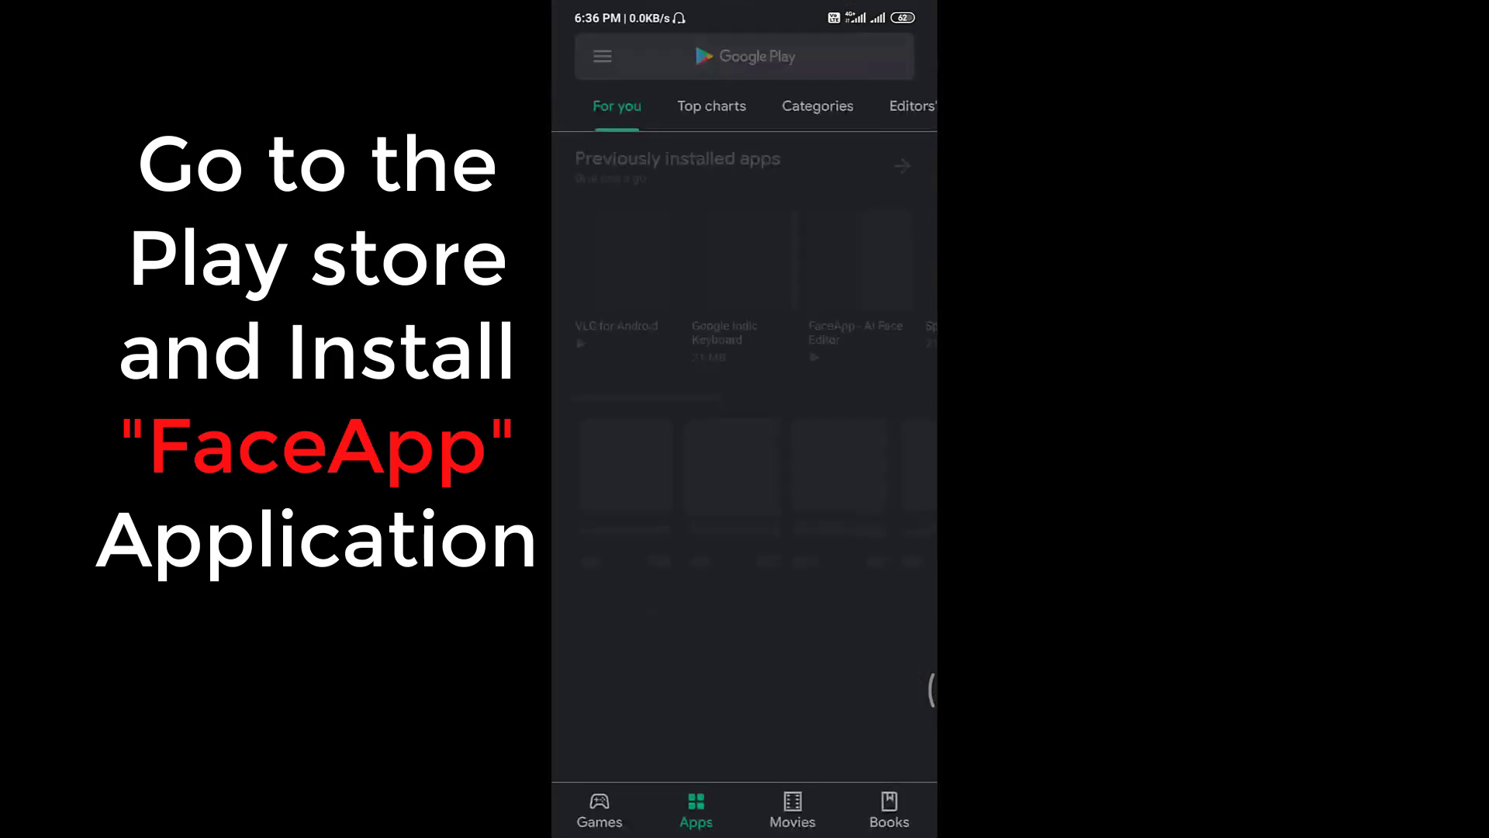
pyautogui.click(744, 55)
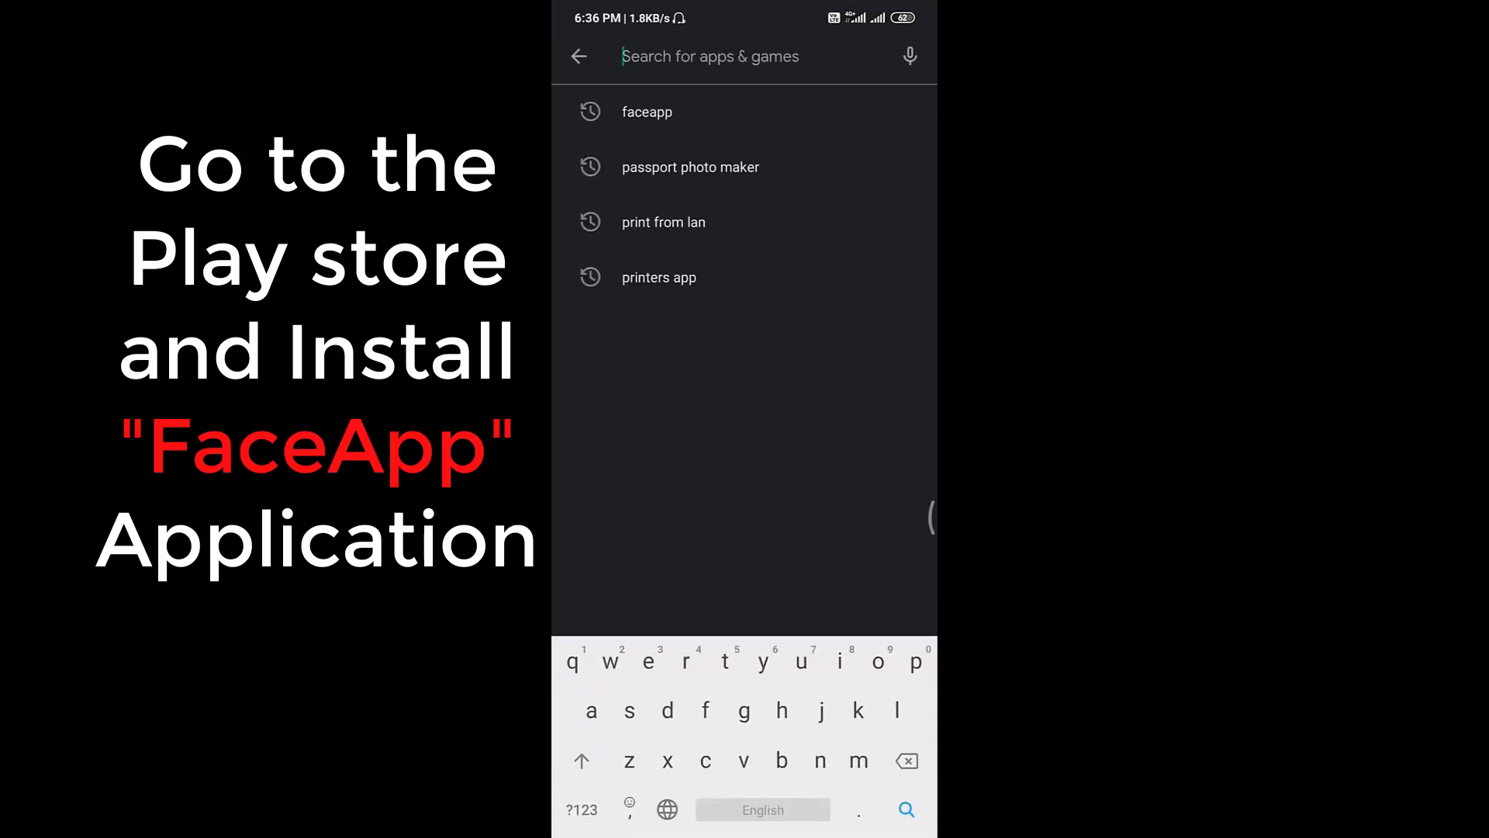
pyautogui.write('fac')
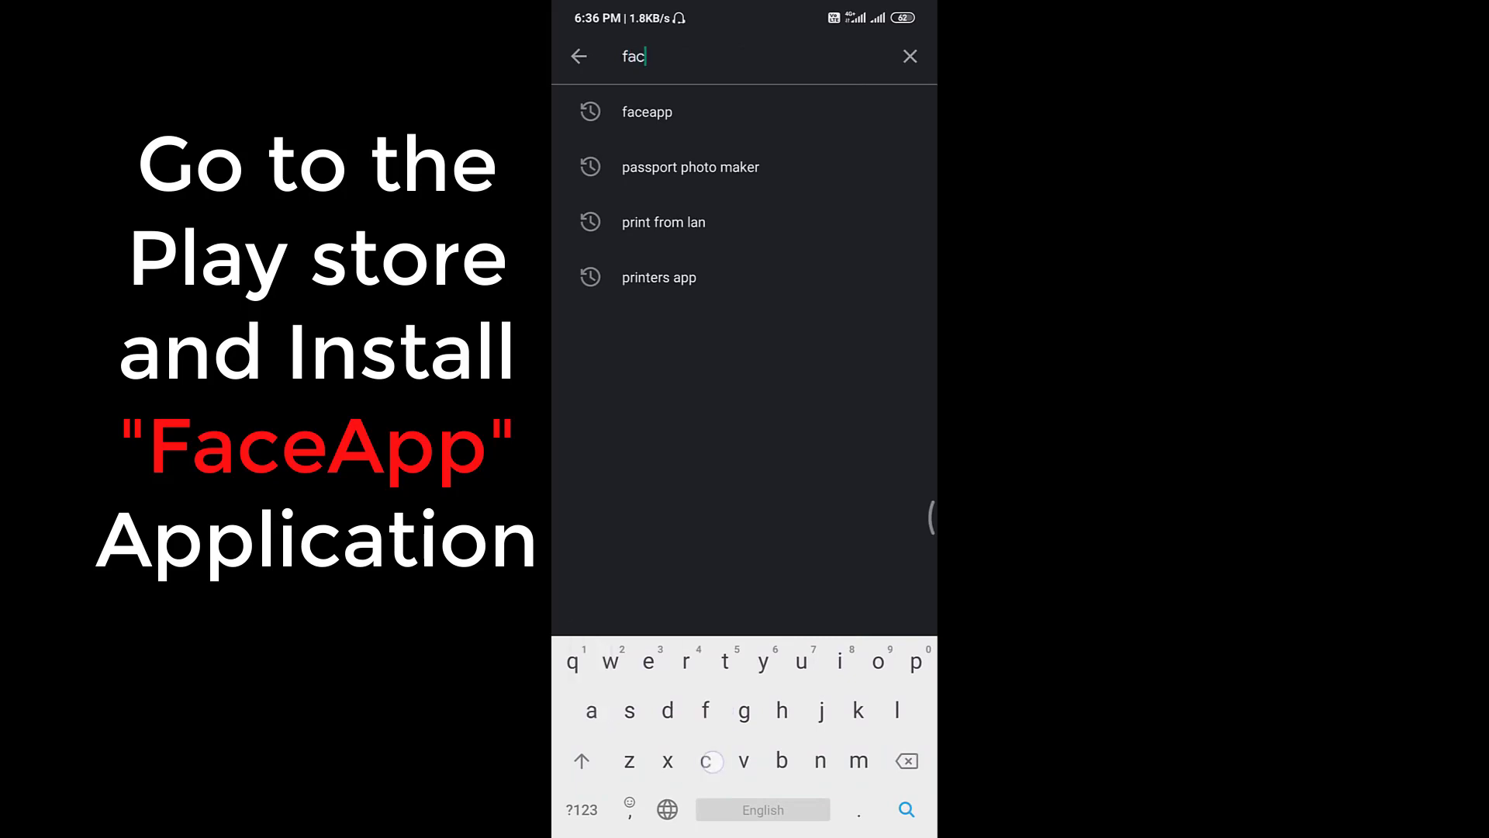
pyautogui.click(647, 111)
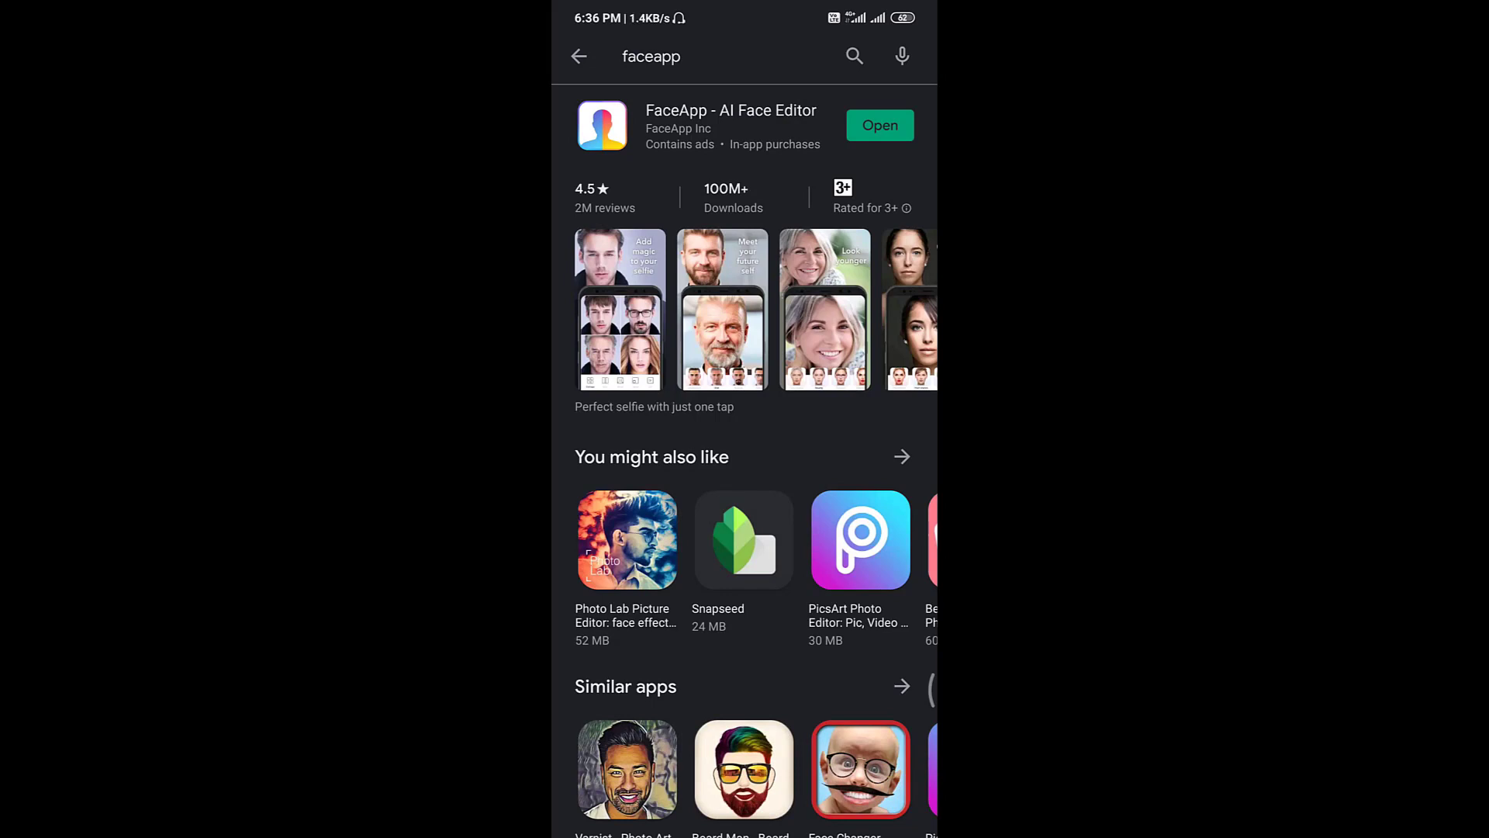
# Launch FaceApp from its Play Store listing.
pyautogui.click(878, 124)
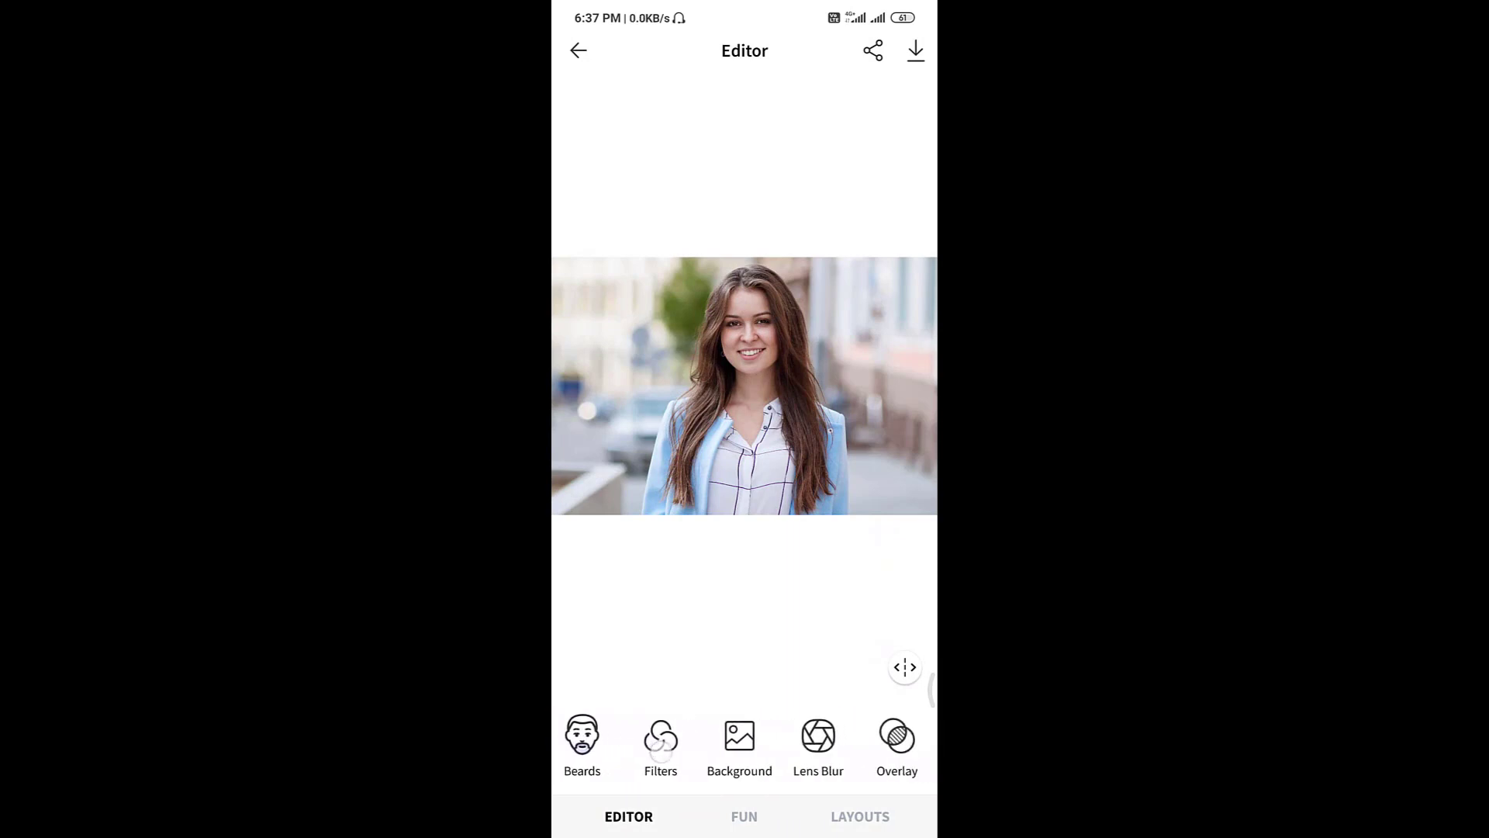
# Open the Background tool and back out of web search to presets like Snowflakes and Winter Night.
pyautogui.click(739, 737)
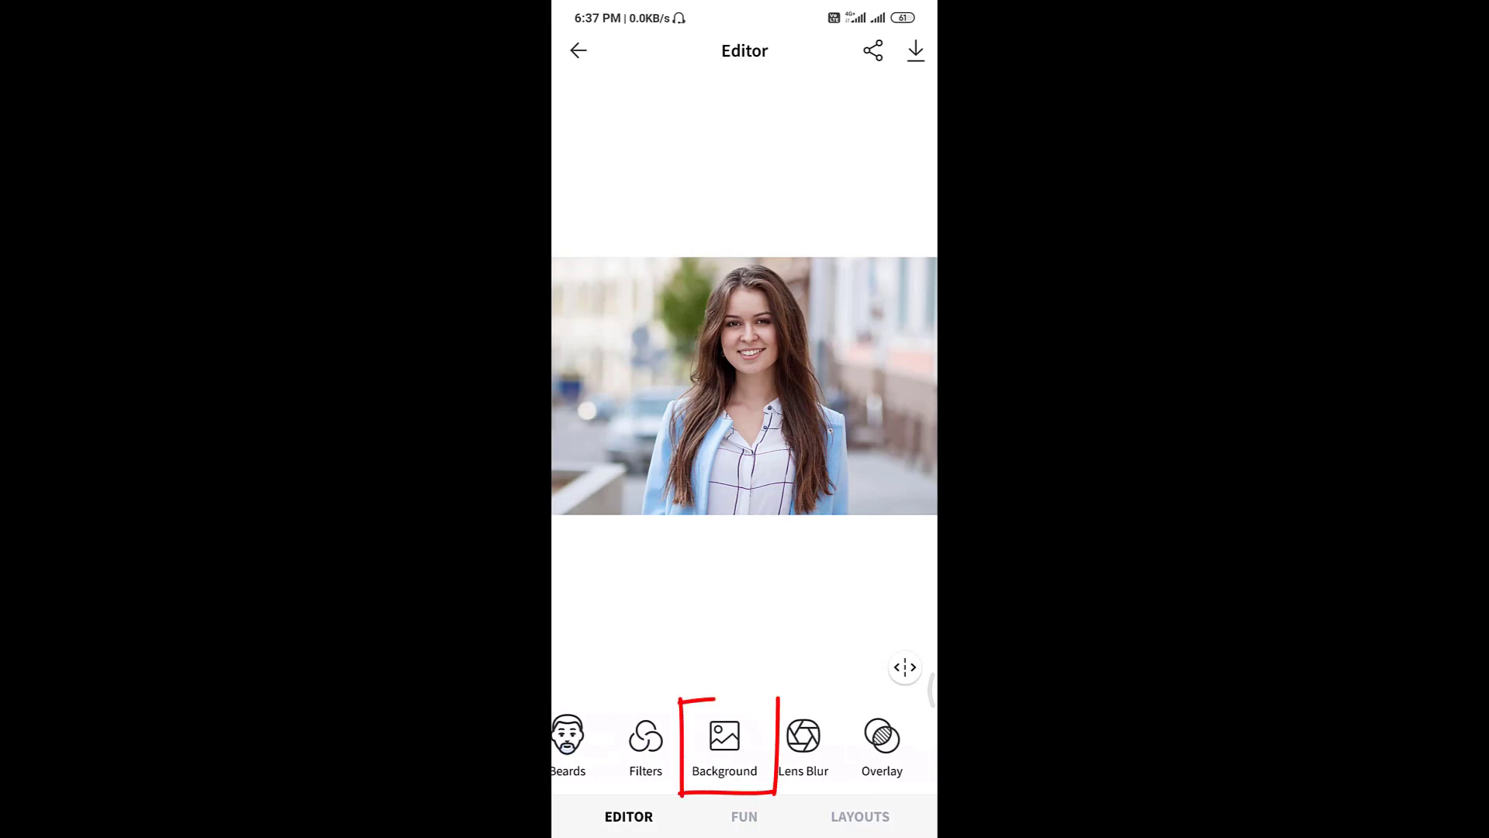
pyautogui.click(724, 741)
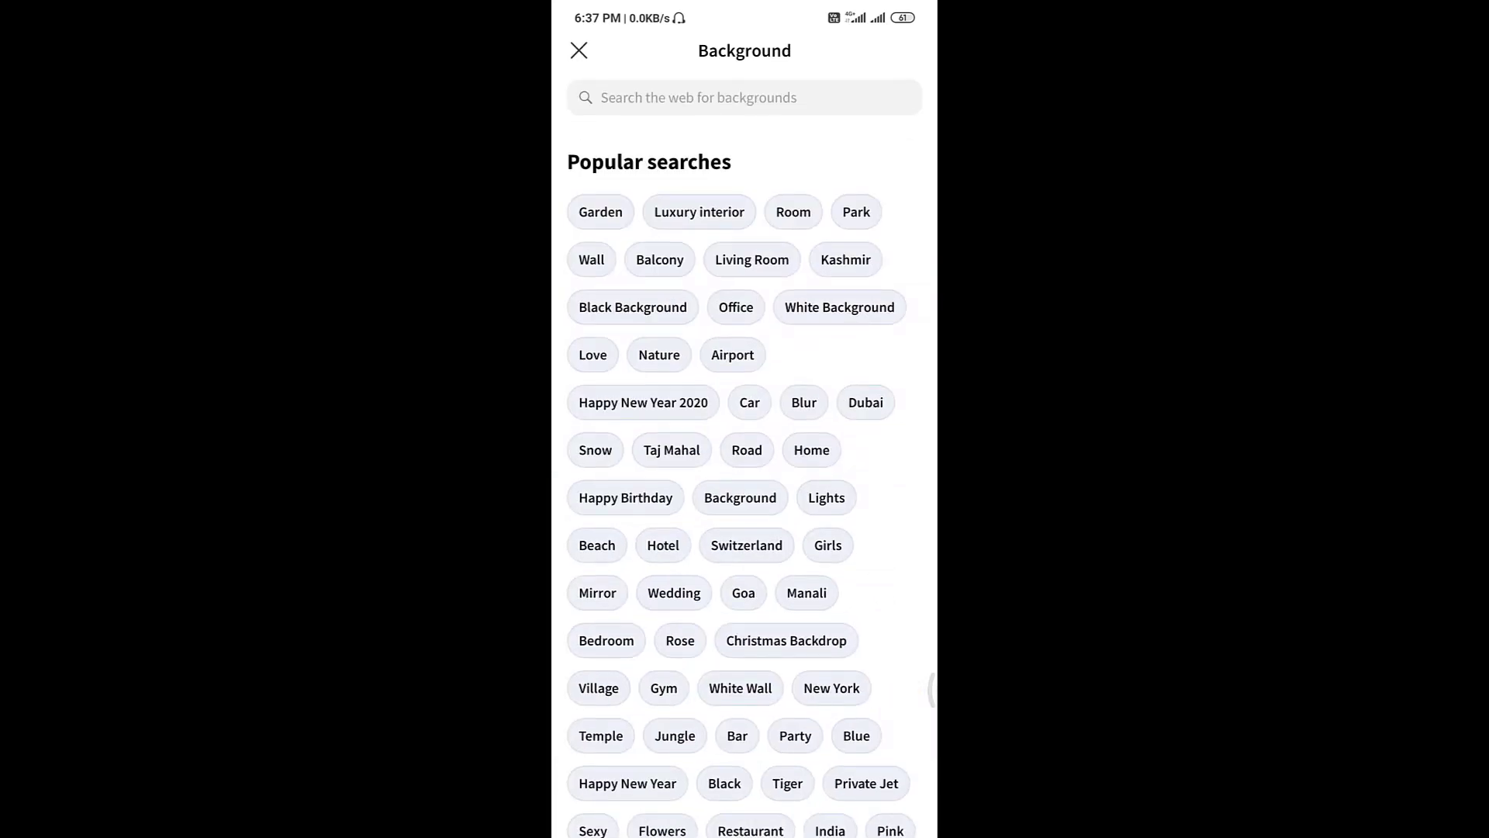
pyautogui.click(743, 97)
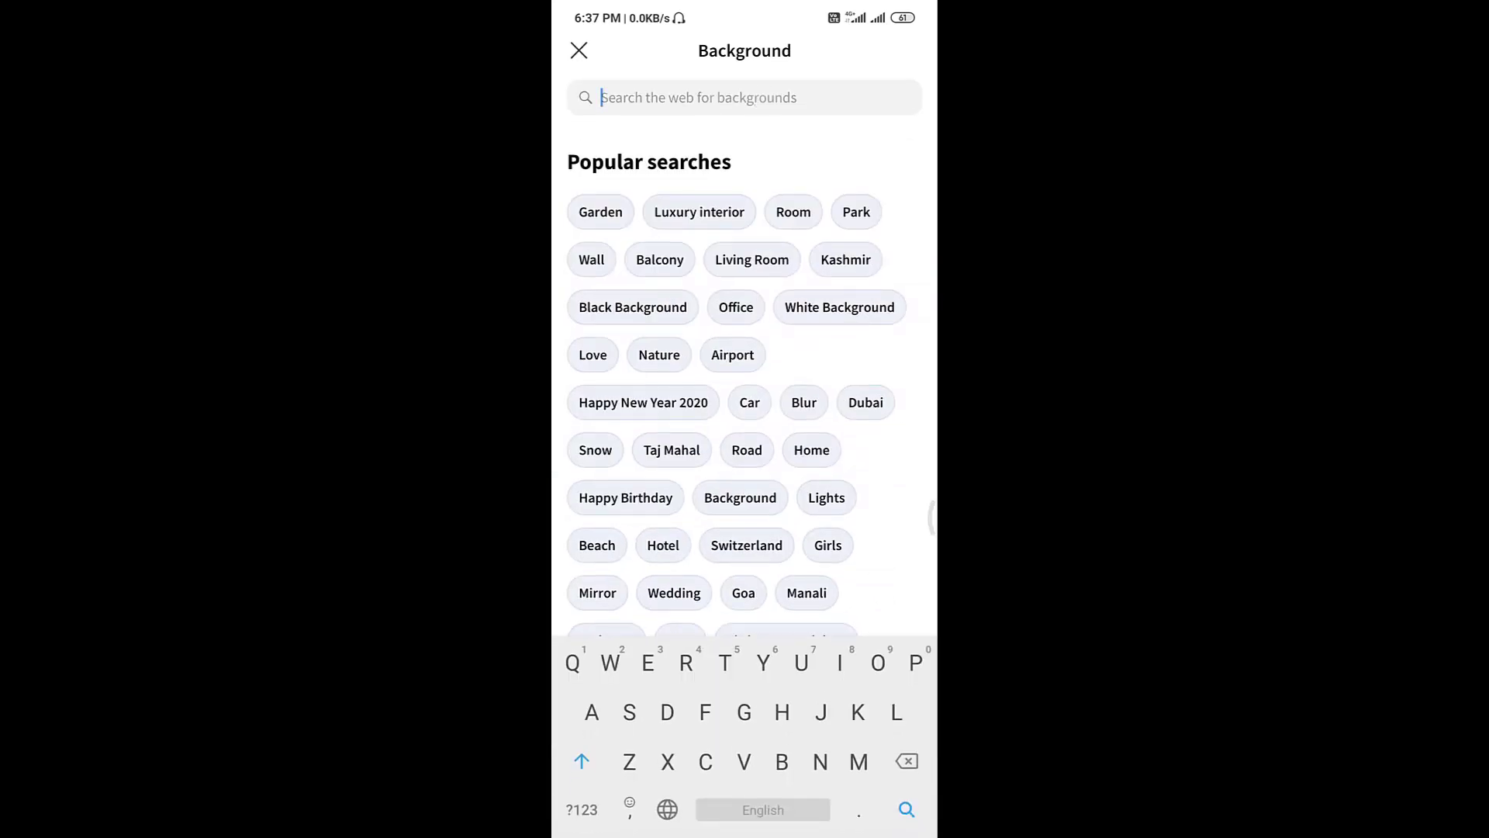
pyautogui.click(580, 50)
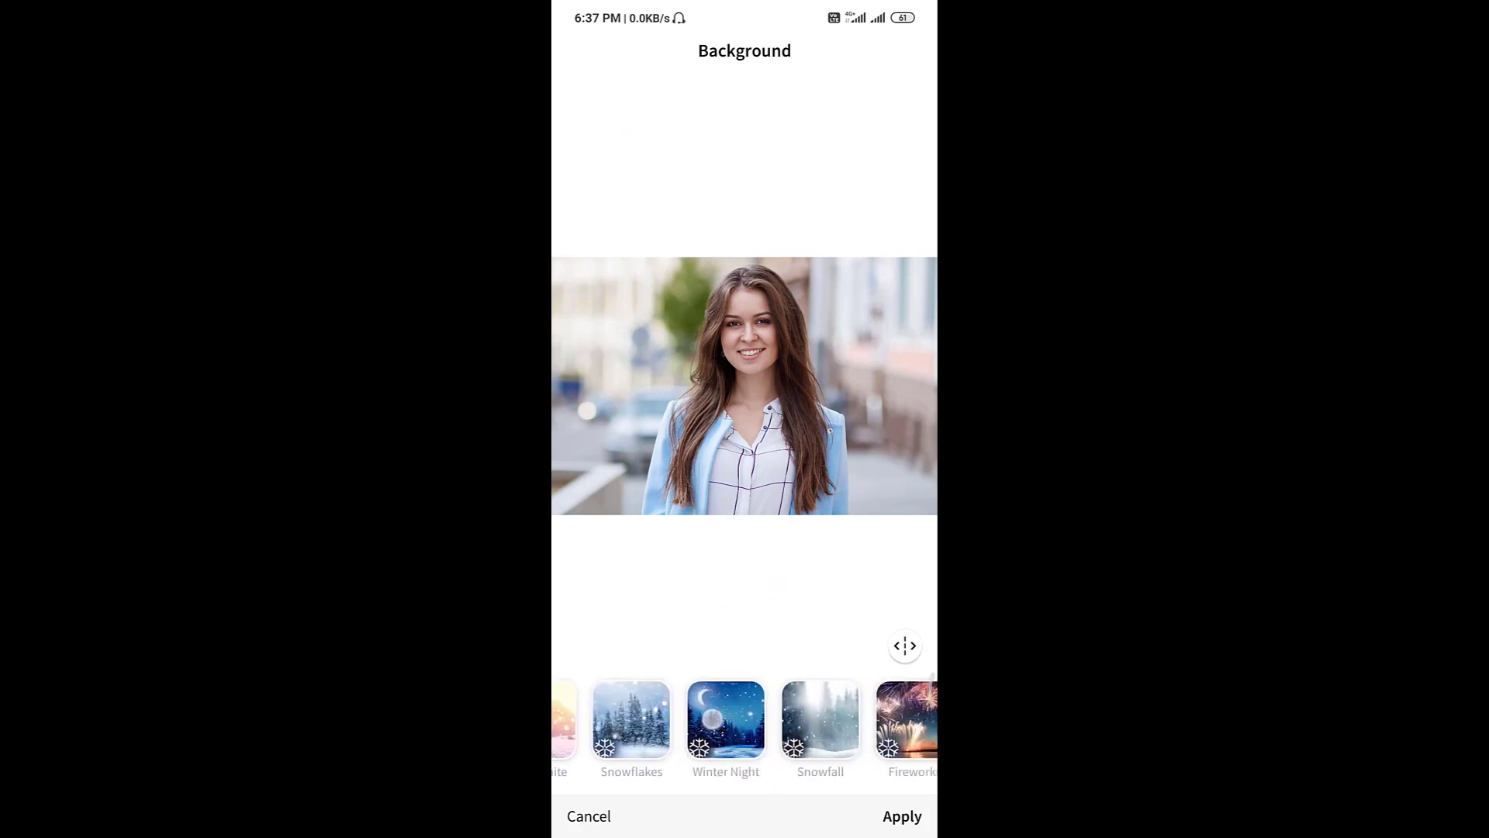
# Try Winter Night, apply the Lavender backdrop, and save the edited photo to the gallery.
pyautogui.click(726, 719)
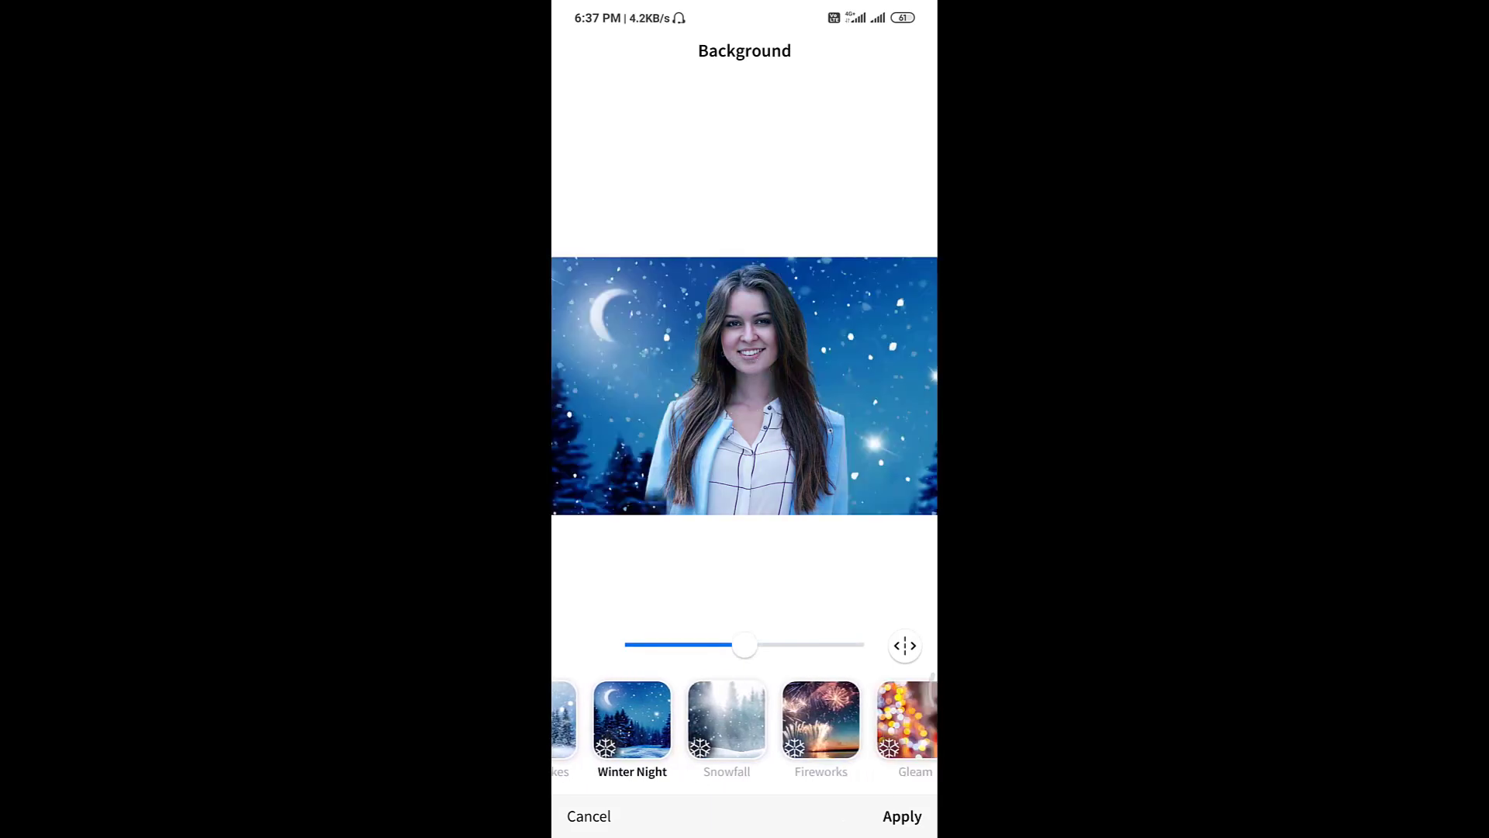
pyautogui.click(821, 719)
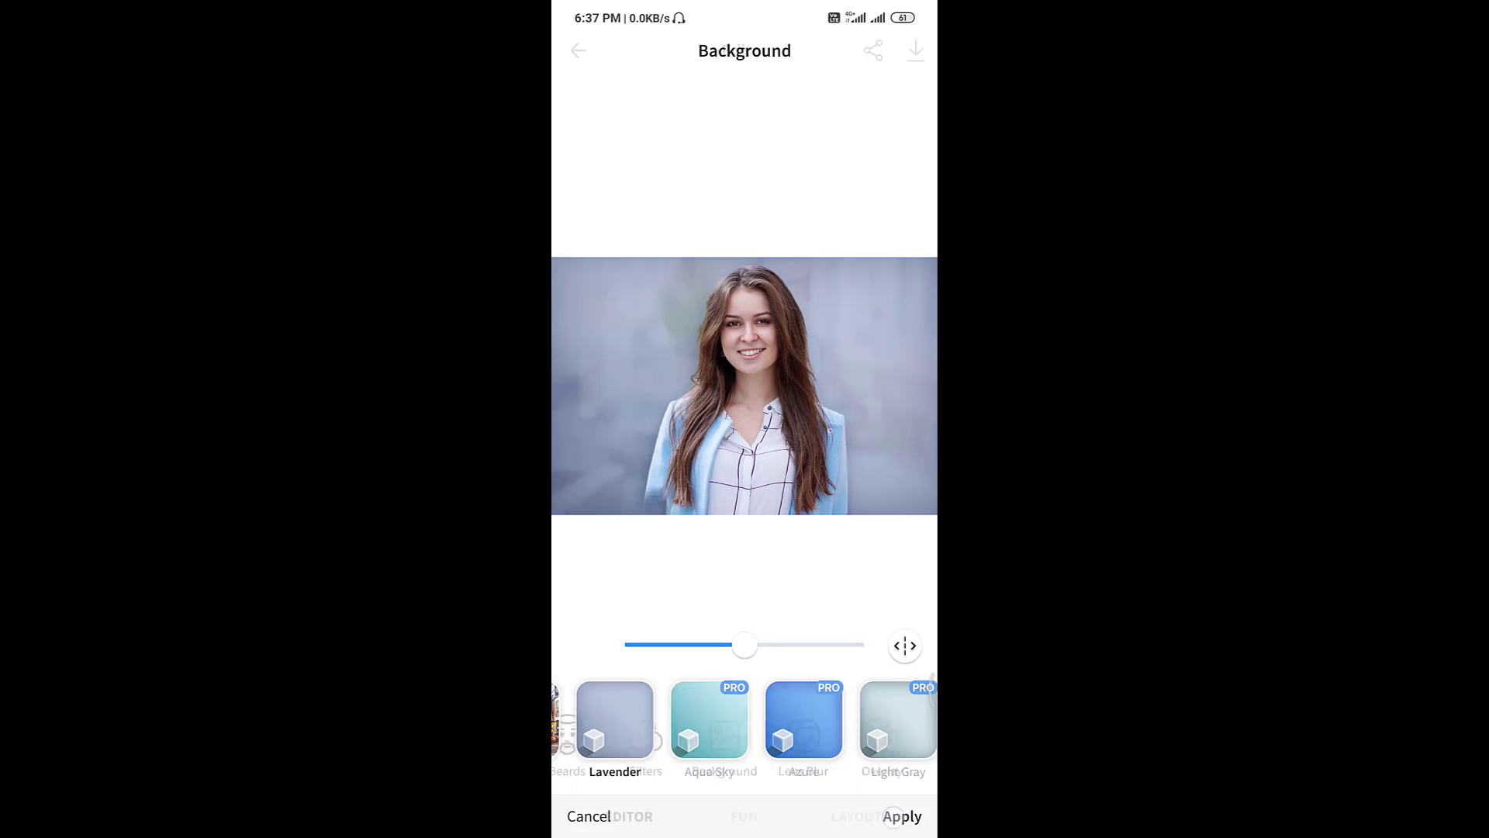
pyautogui.click(901, 816)
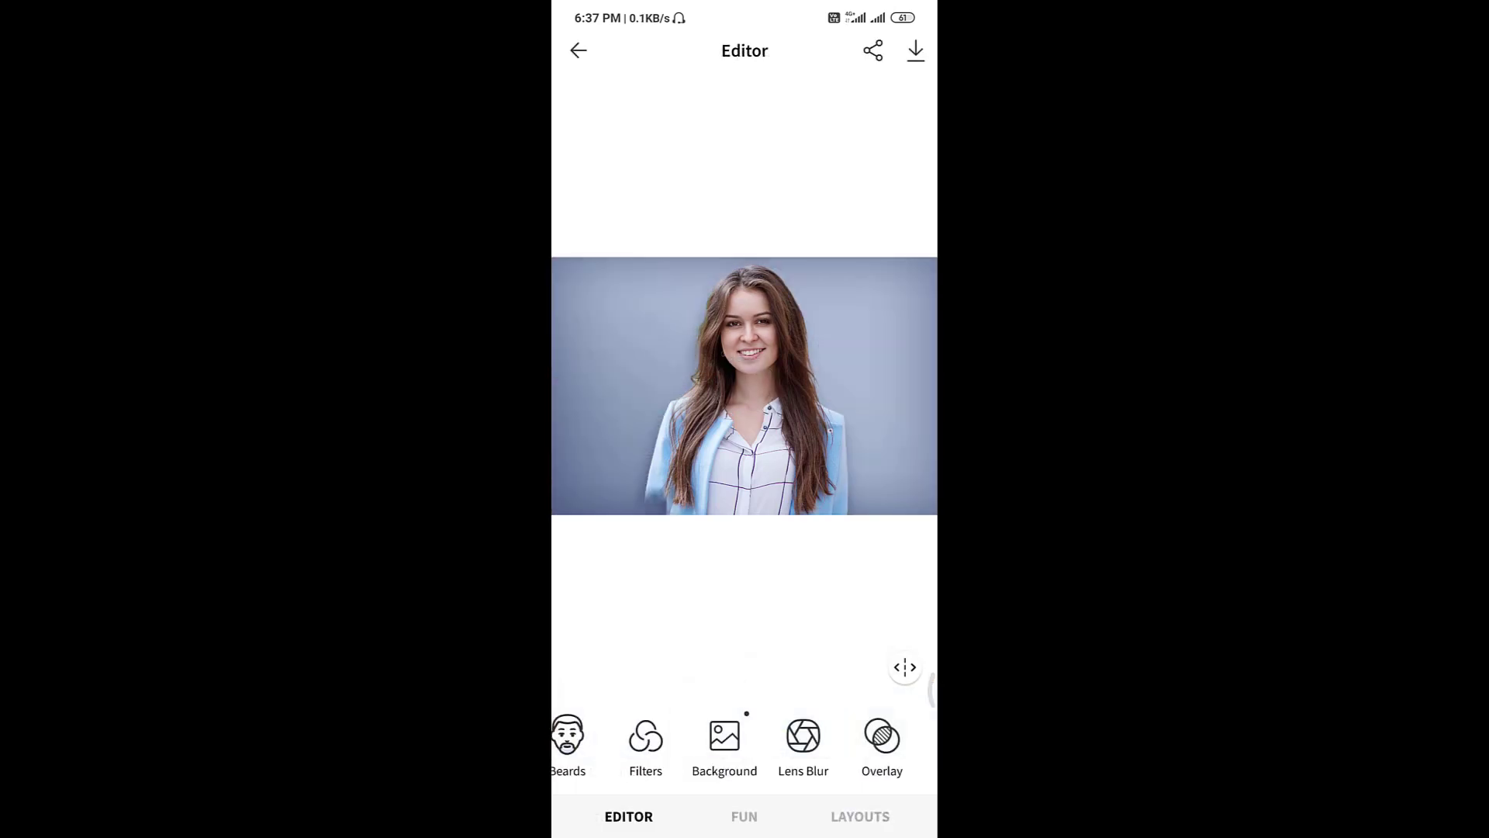
pyautogui.click(915, 50)
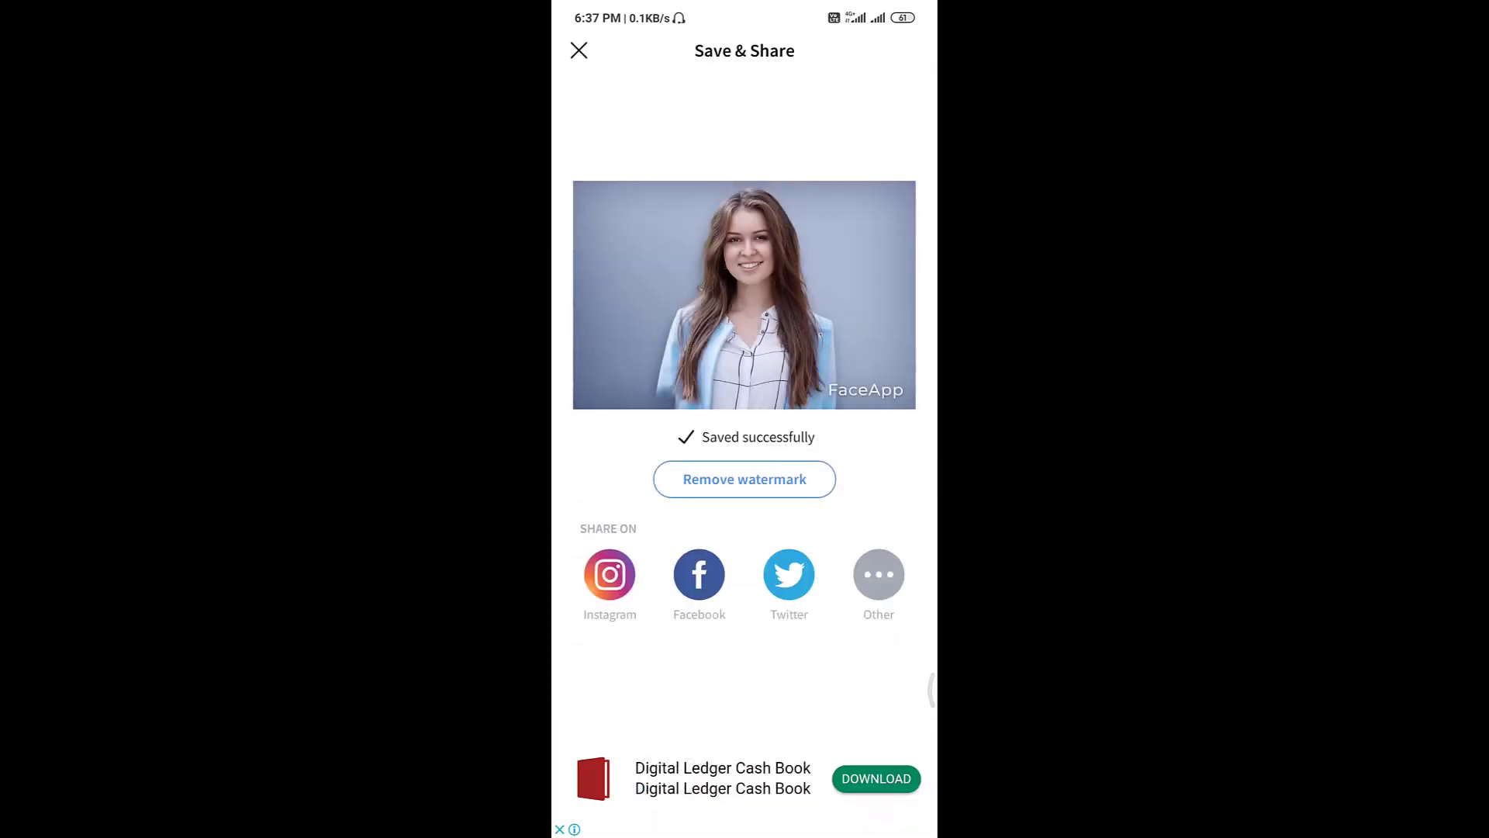